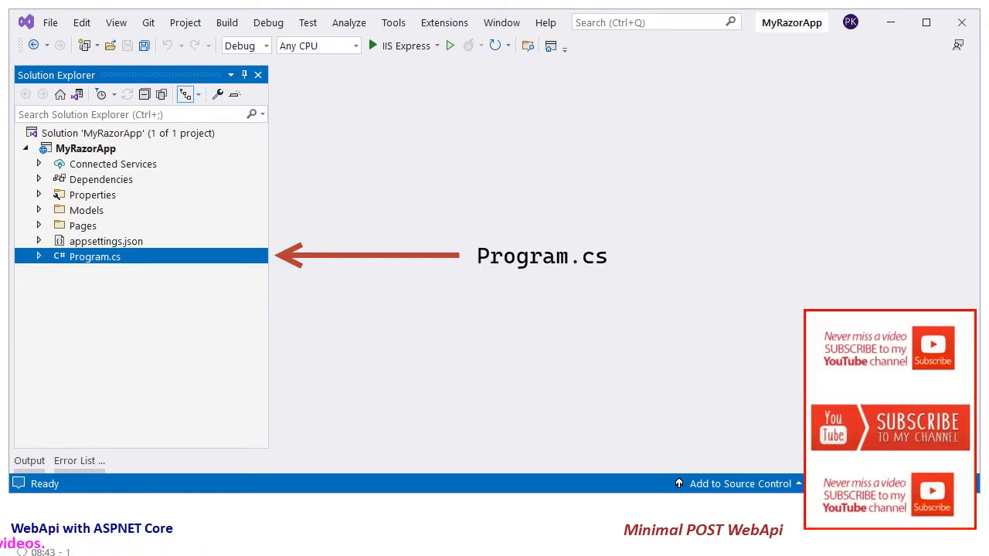
Review the MapPost /doctor endpoint in Program.cs and launch the app via IIS Express.
double_click(96, 257)
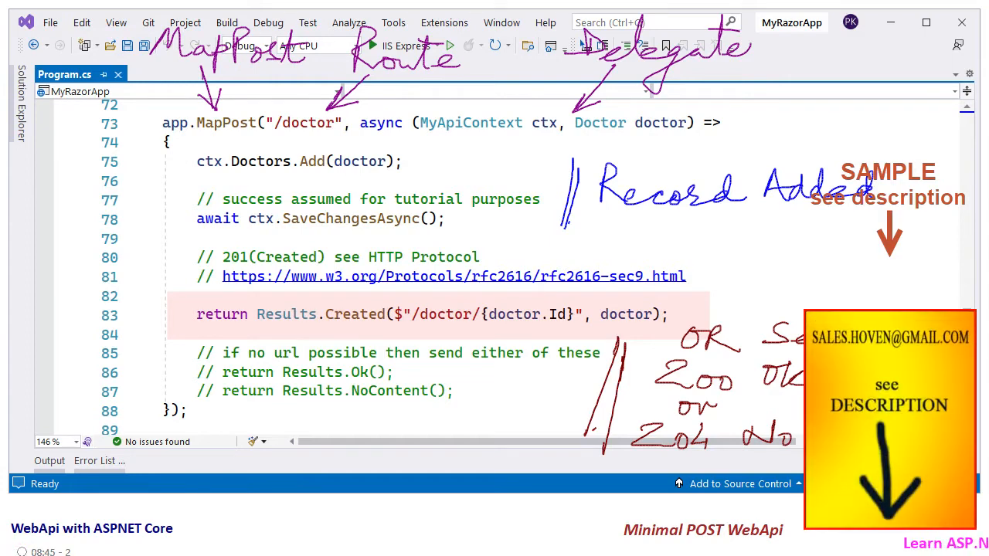
left_click(450, 44)
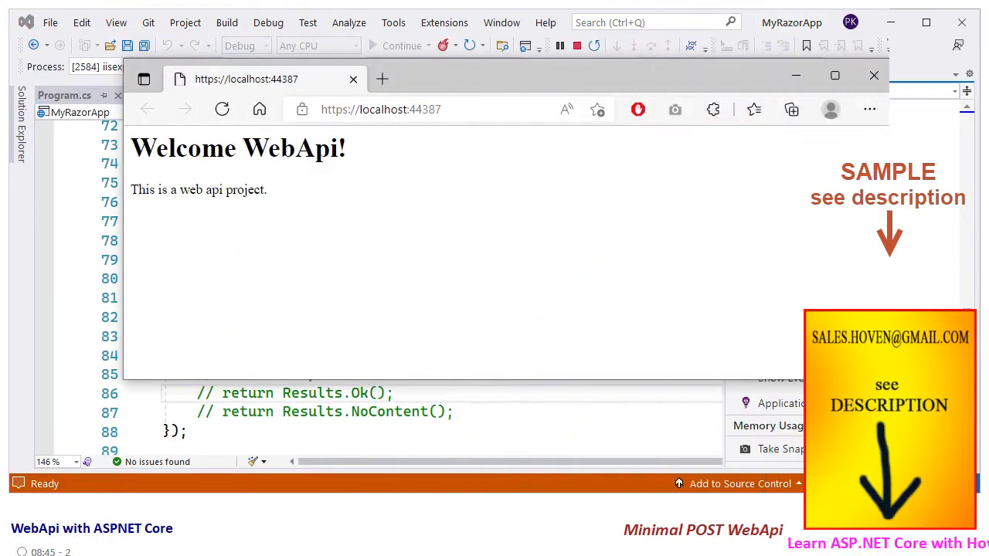